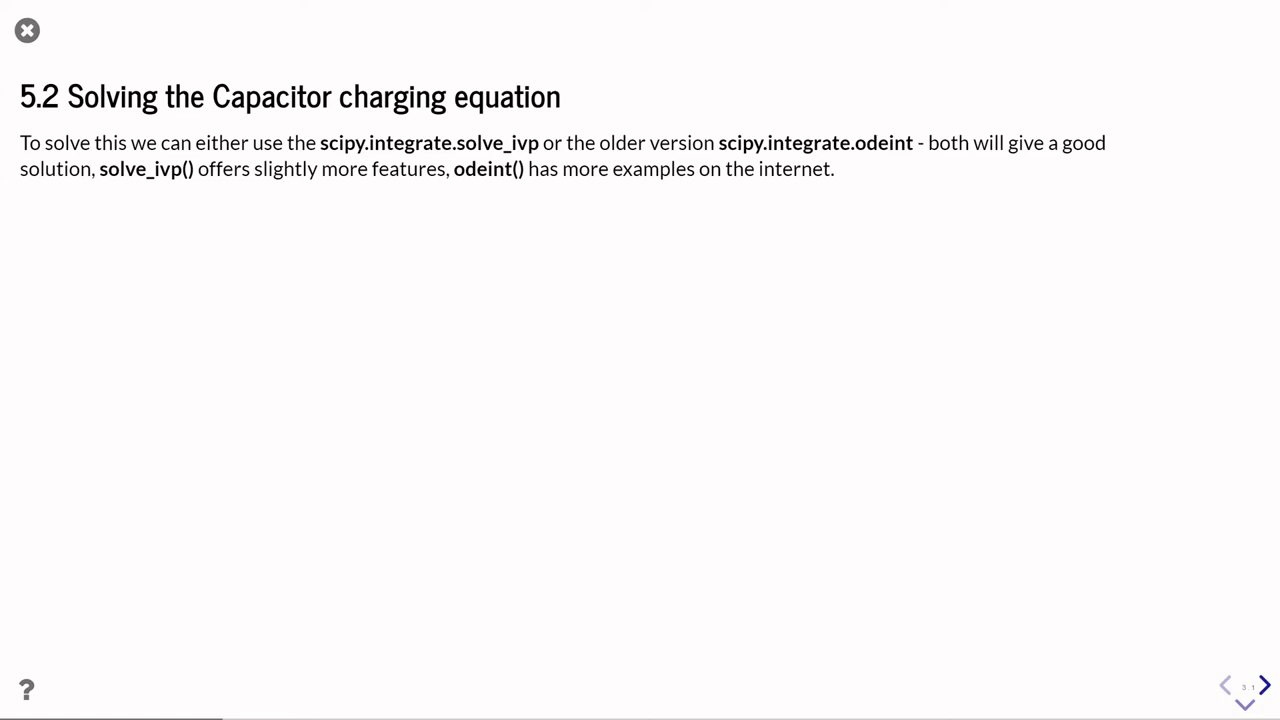
# Present the '5.2 Solving the Capacitor charging equation' slide, then advance to the model-function inputs slide
pyautogui.click(1263, 684)
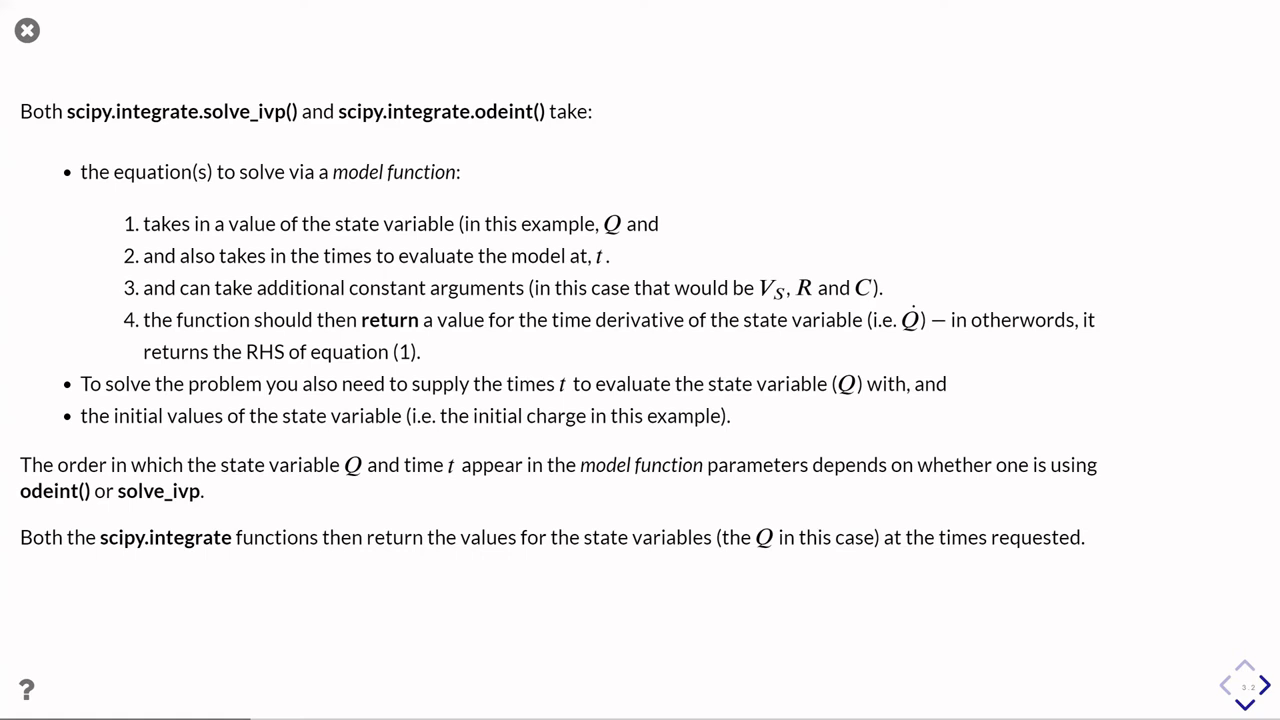
# Explain the model-function inputs for solve_ivp and odeint, then advance to the tfirst slide
pyautogui.click(1263, 685)
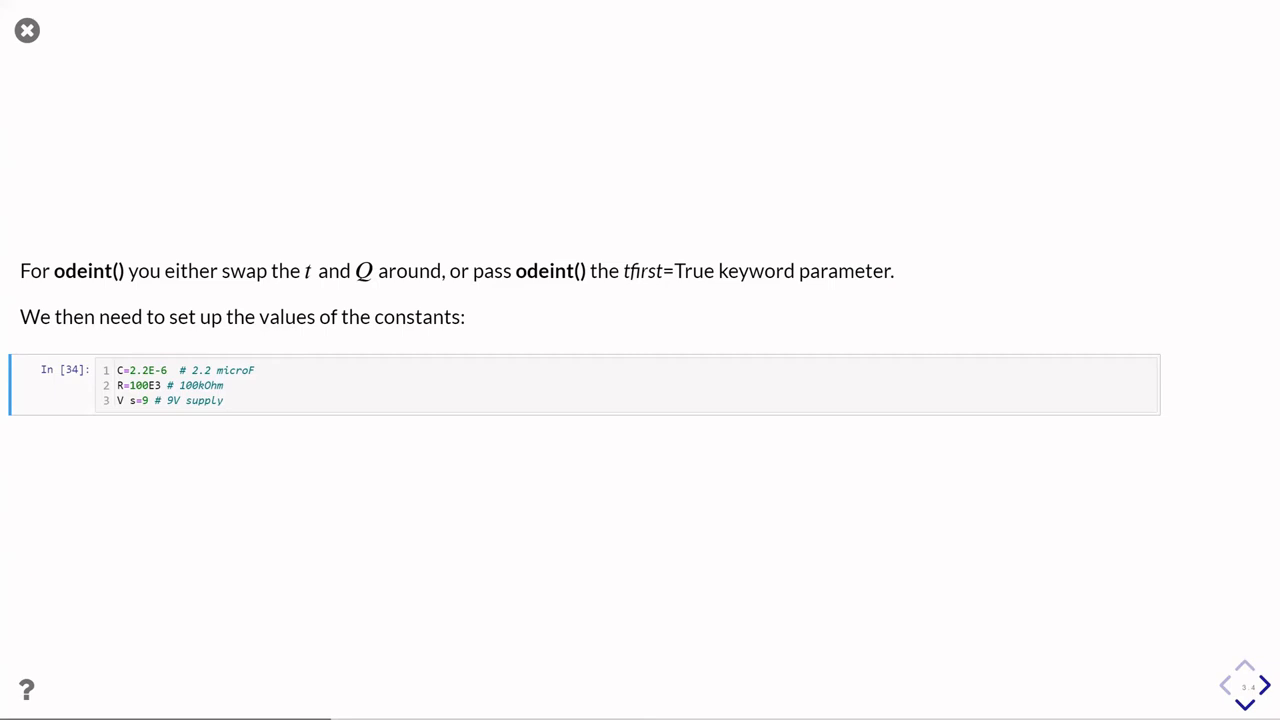
# Present odeint's tfirst note and the C, R, V_s constants cell, then advance
pyautogui.click(1262, 685)
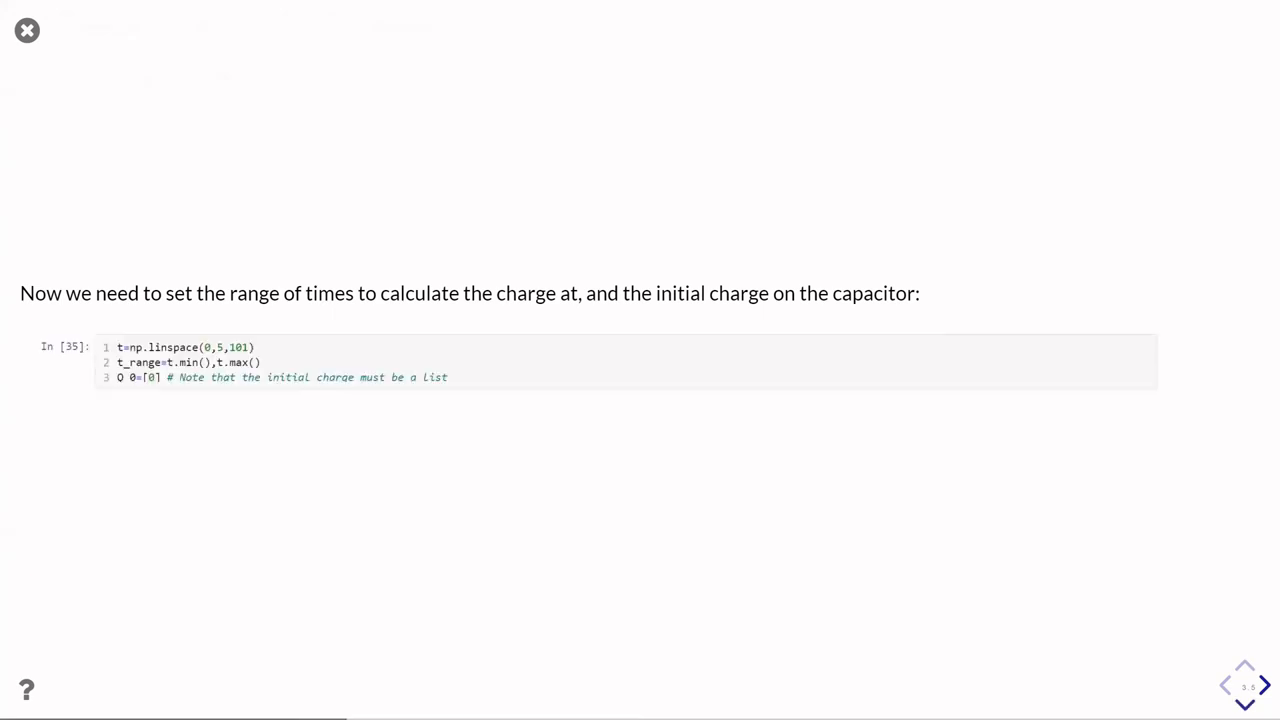
# Present the np.linspace time range and Q_0 initial charge slide, then advance to solve_ivp
pyautogui.click(585, 362)
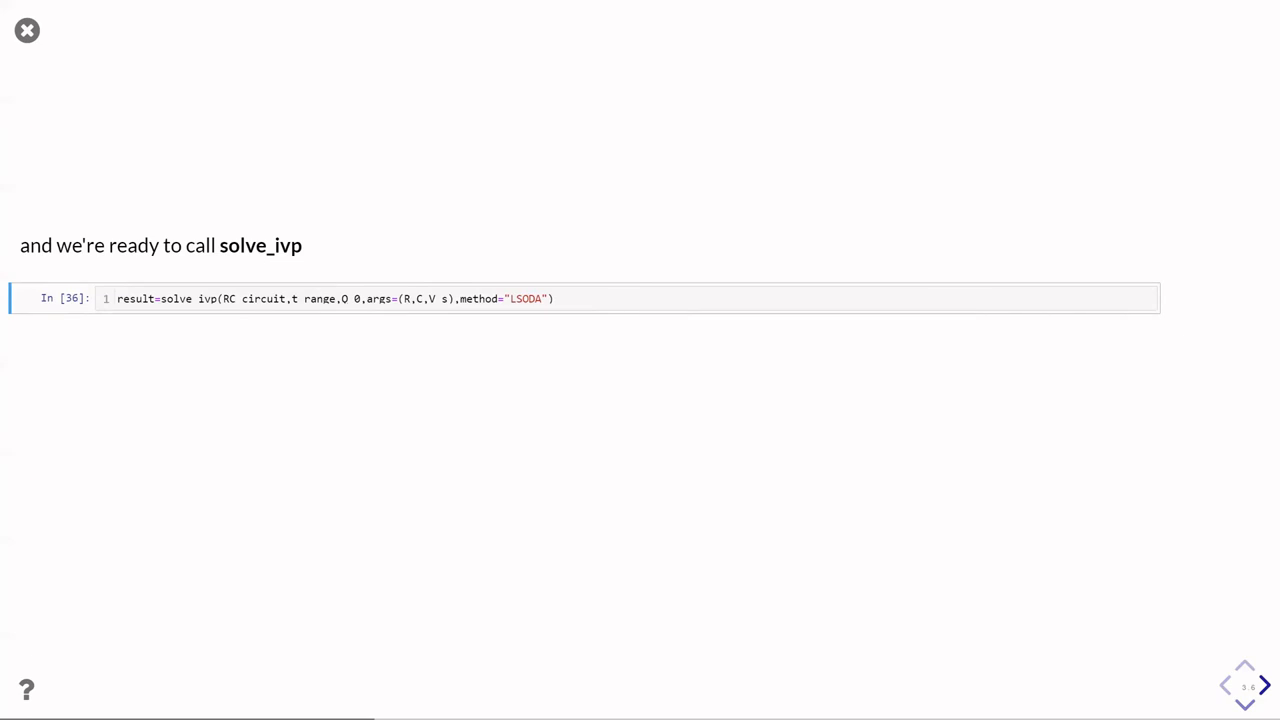
# Show the solve_ivp call with method="LSODA" and its args explanation
pyautogui.click(1263, 686)
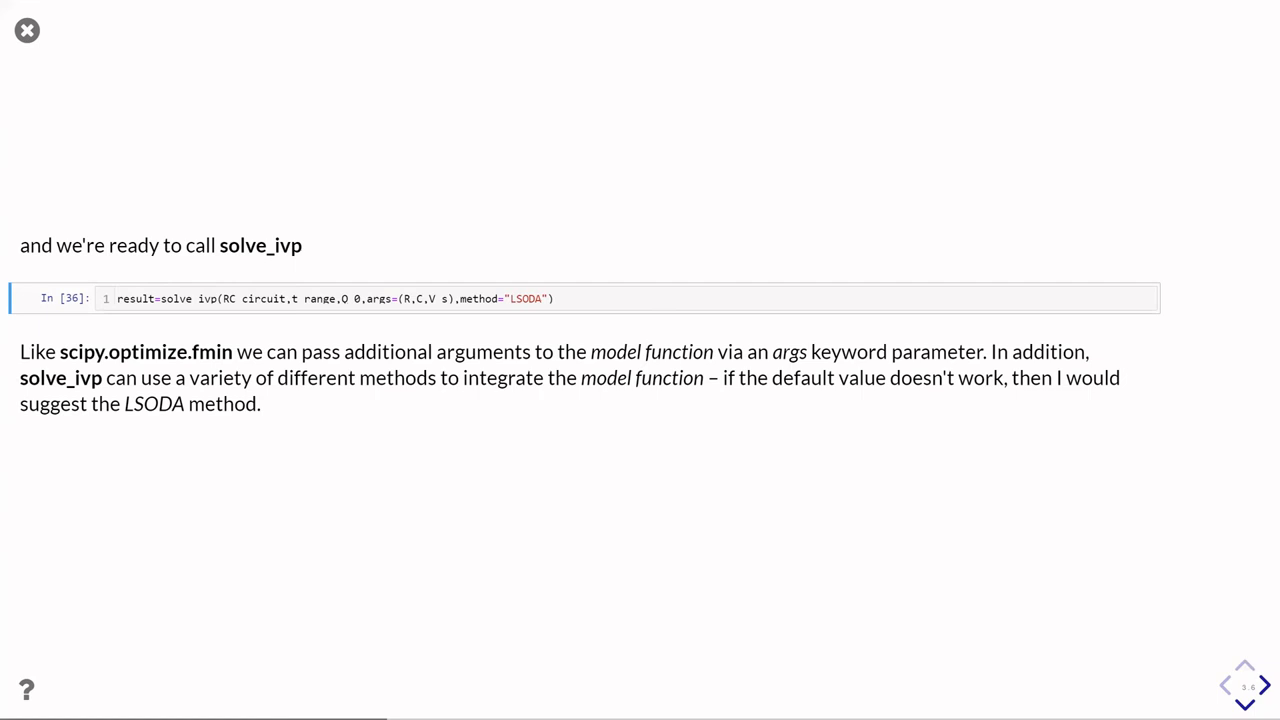
# Advance to the SolverResult slide plotting result.y[0] against result.t
pyautogui.click(1263, 685)
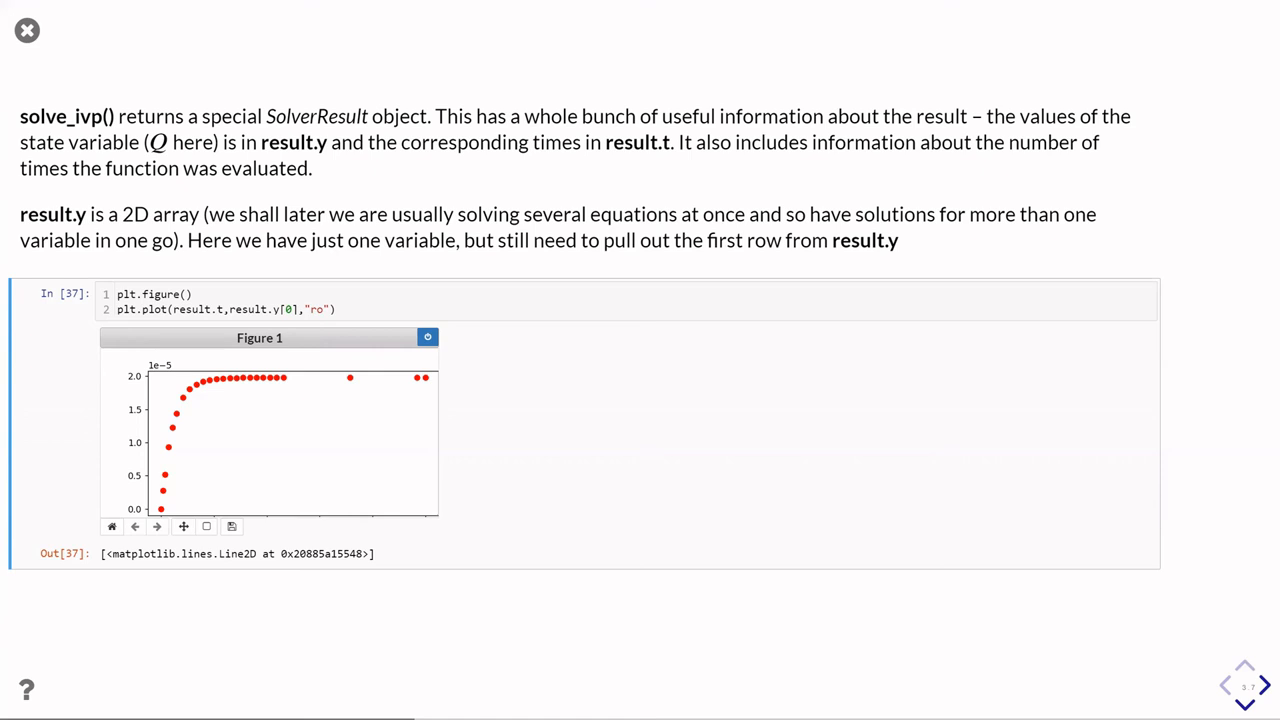
# Show the t_eval/dense_output comparison plot, then advance to the odeint() introduction slide
pyautogui.click(1244, 704)
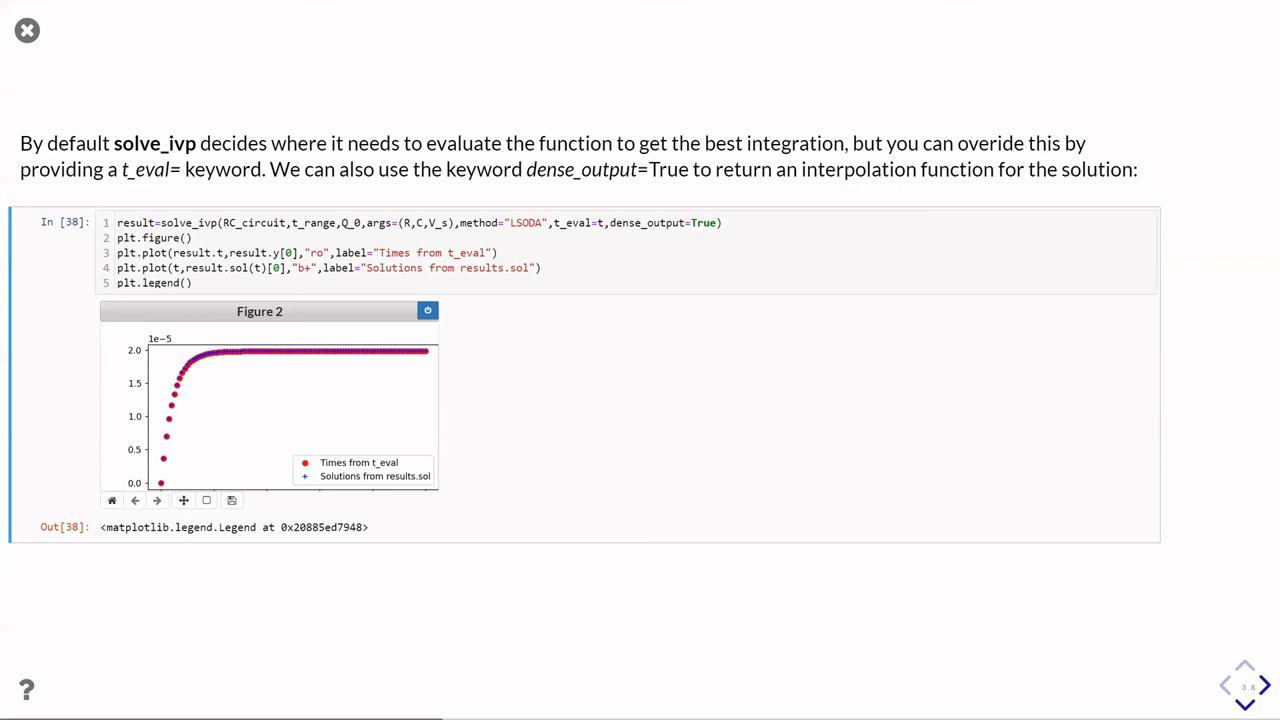
pyautogui.click(1244, 677)
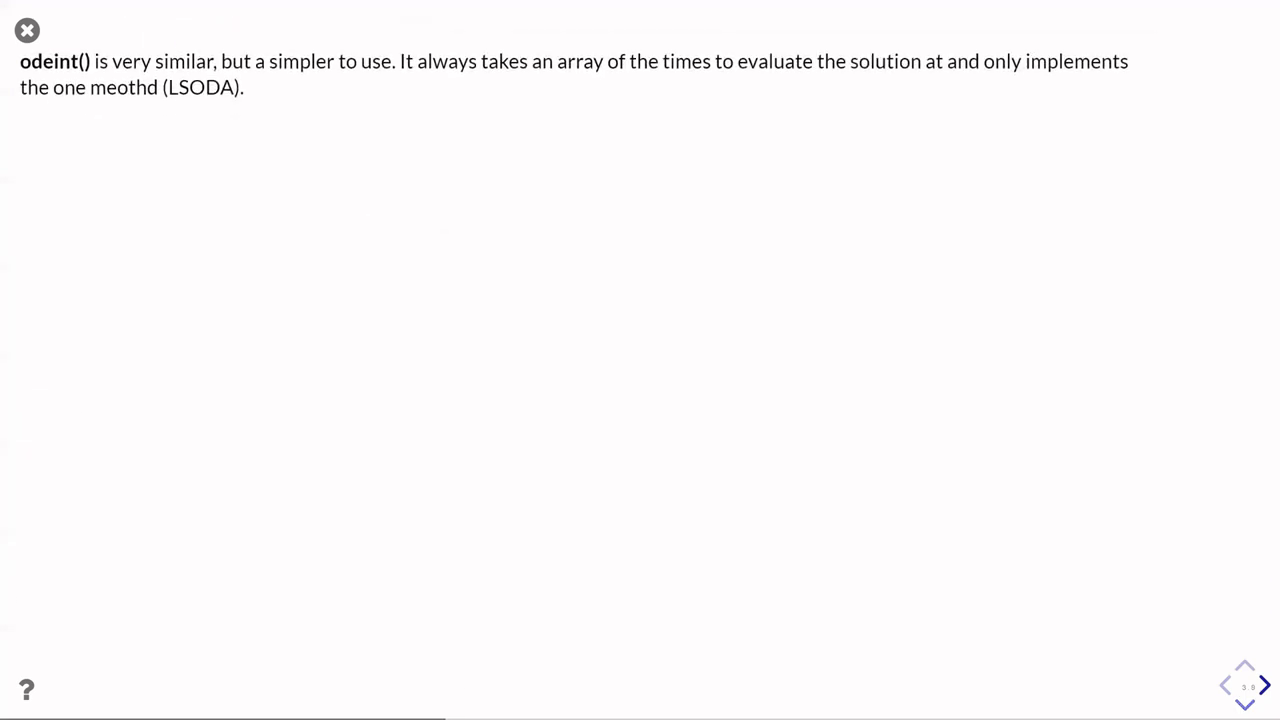